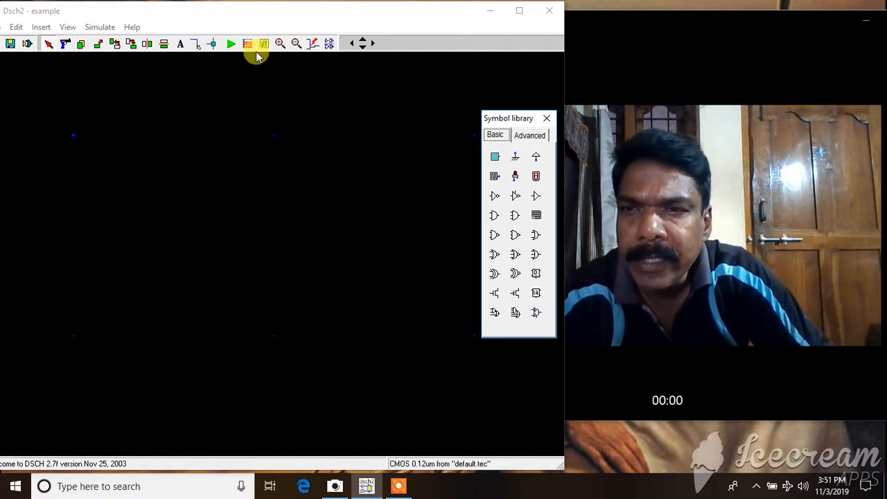
pyautogui.moveTo(223, 74)
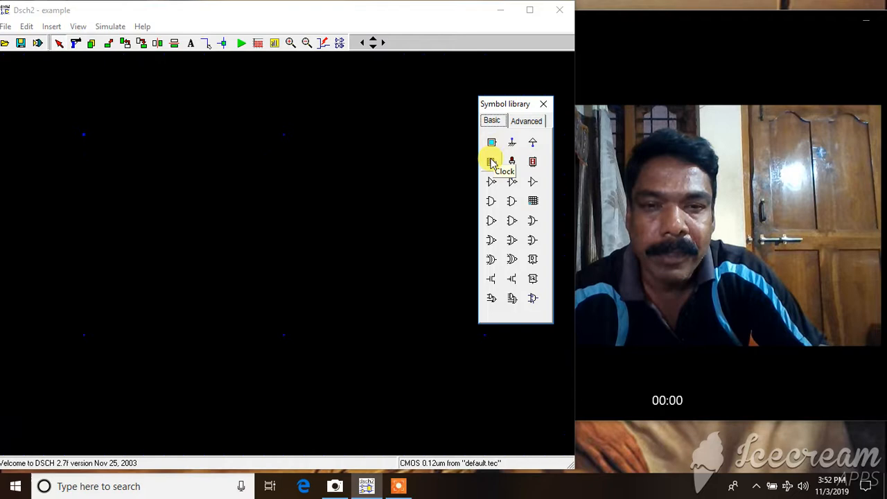
pyautogui.moveTo(275, 13)
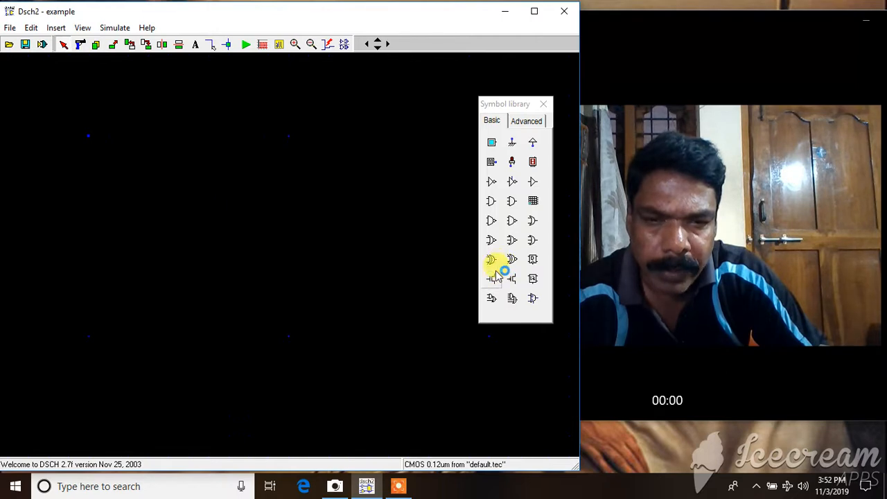
pyautogui.moveTo(510, 279)
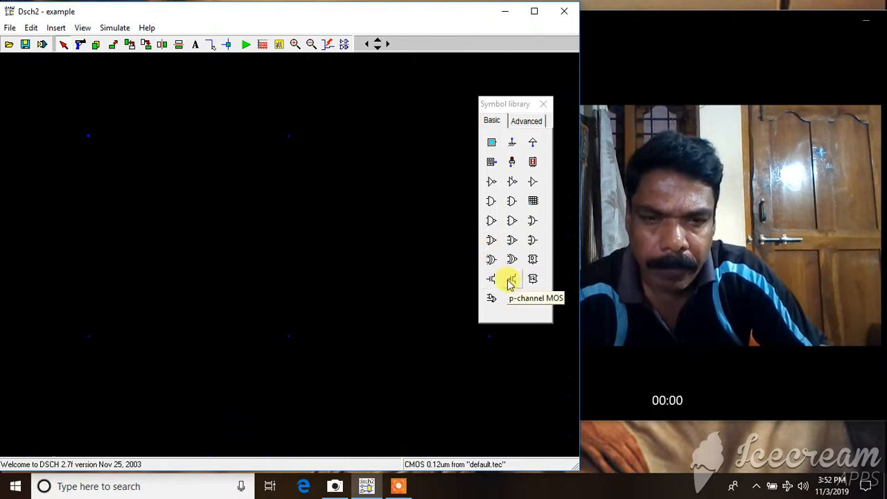
pyautogui.moveTo(492, 240)
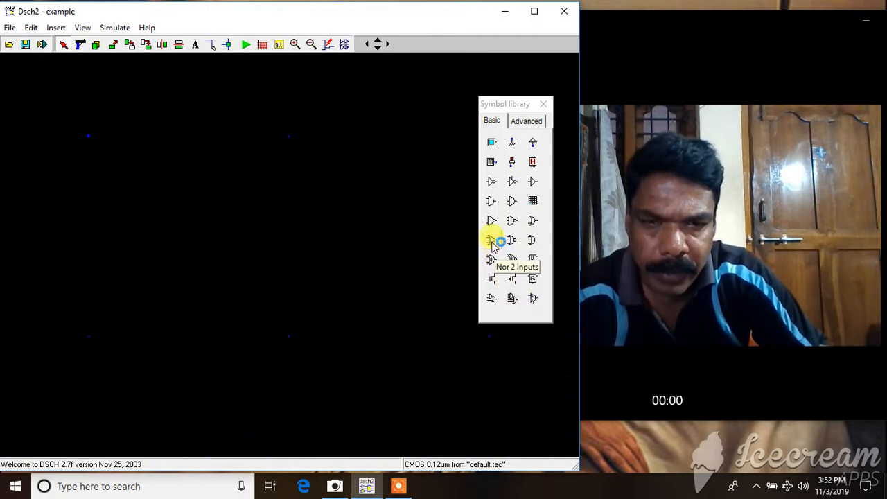
pyautogui.moveTo(512, 297)
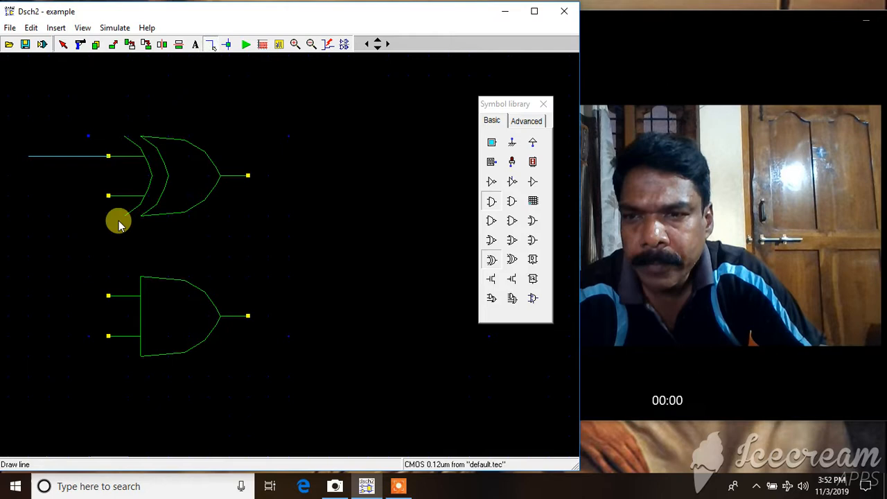
# Draw a wire from the XOR gate's lower input out to the left.
pyautogui.click(34, 201)
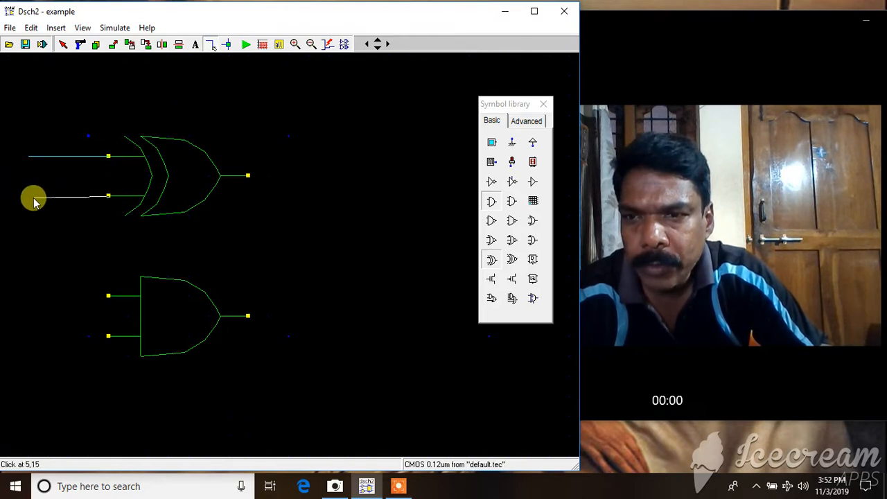
pyautogui.click(210, 44)
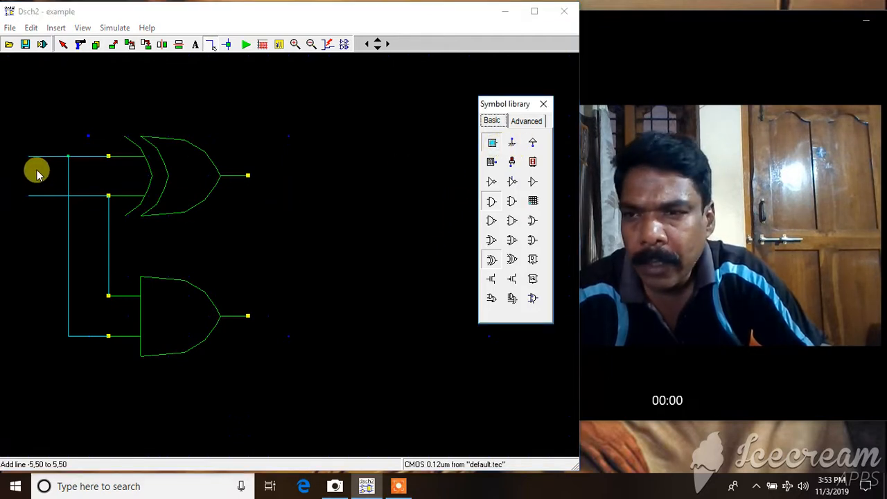
pyautogui.moveTo(247, 182)
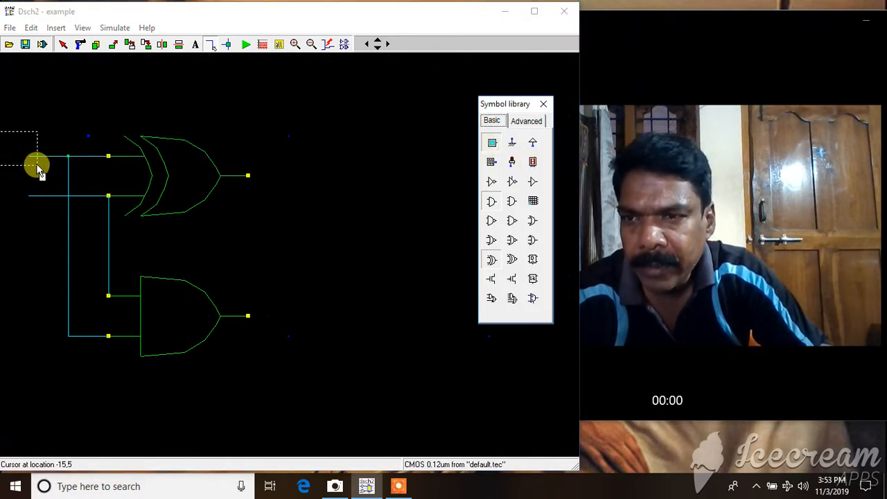
# Attach buttons in1 and in2 to the input lines and place an LED on the outputs.
pyautogui.click(491, 142)
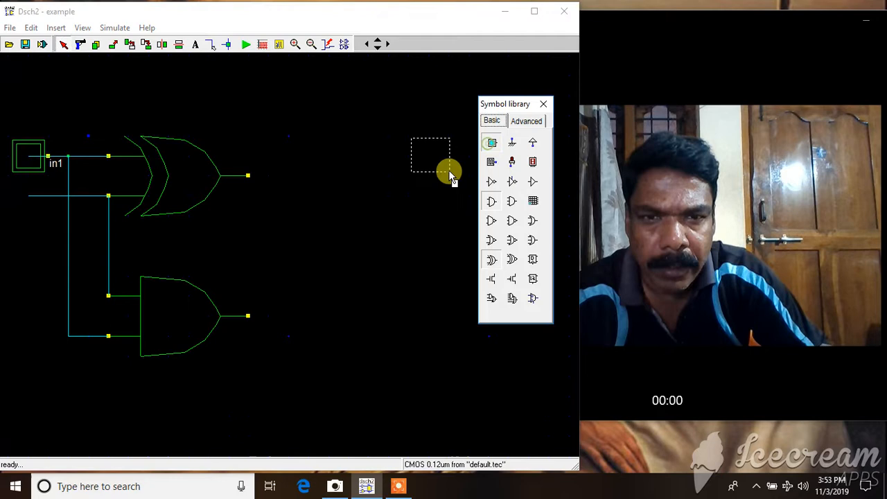
pyautogui.click(512, 142)
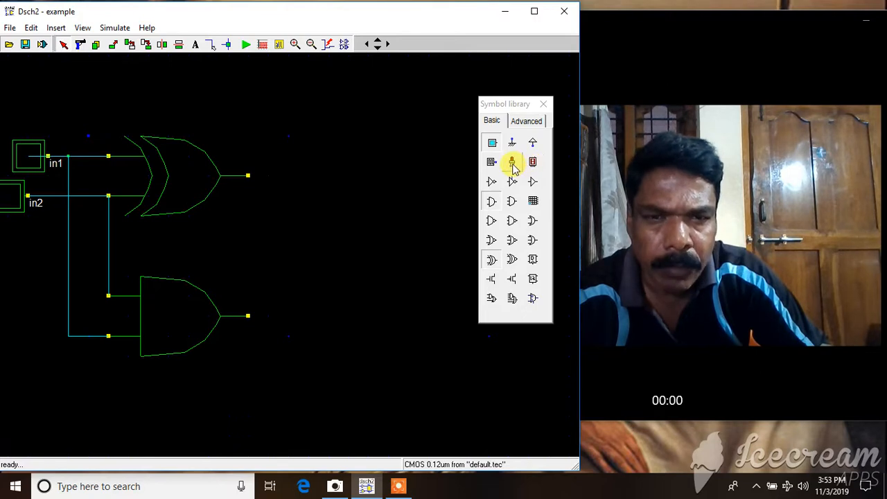
pyautogui.click(511, 162)
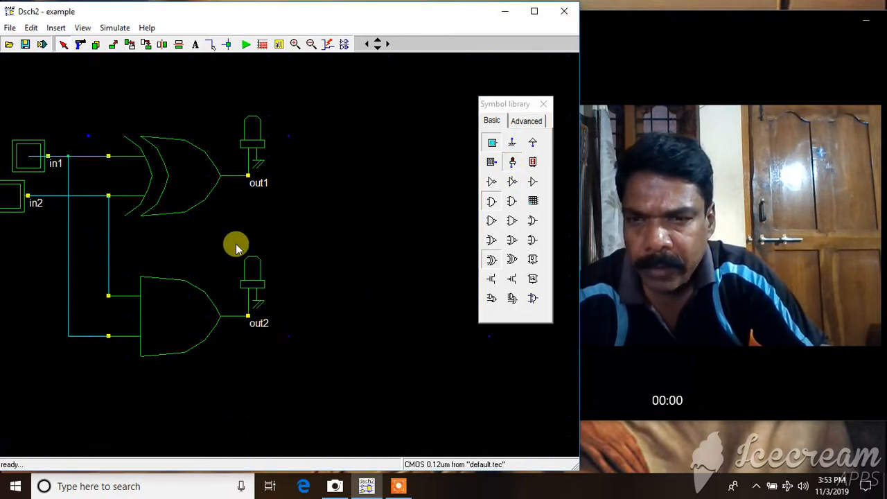
pyautogui.moveTo(265, 324)
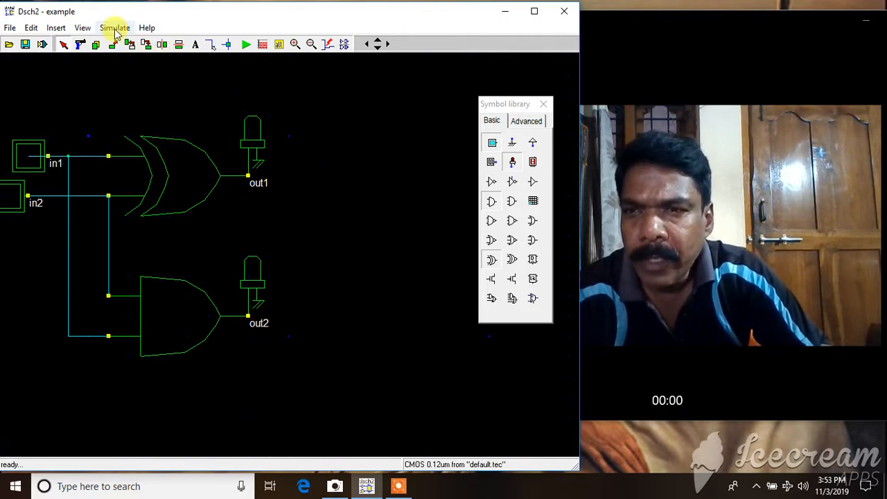
# Run Simulate > Start Simulation on the half-adder circuit.
pyautogui.click(114, 28)
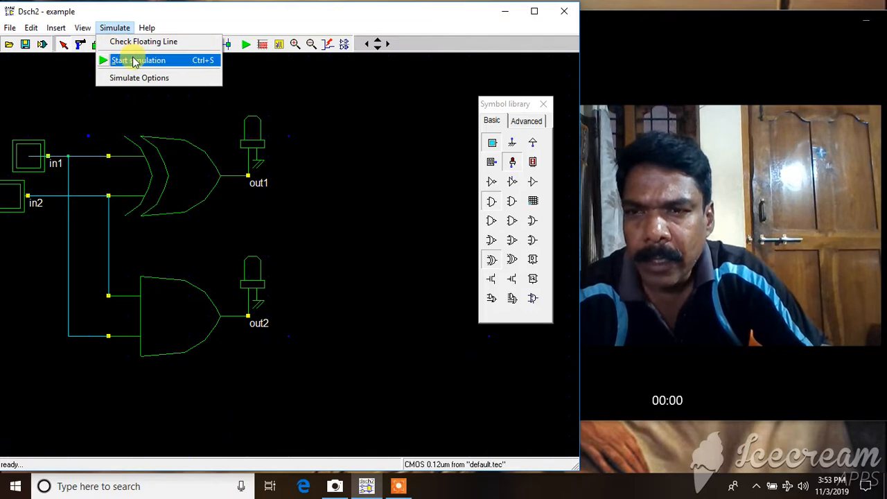
pyautogui.moveTo(137, 62)
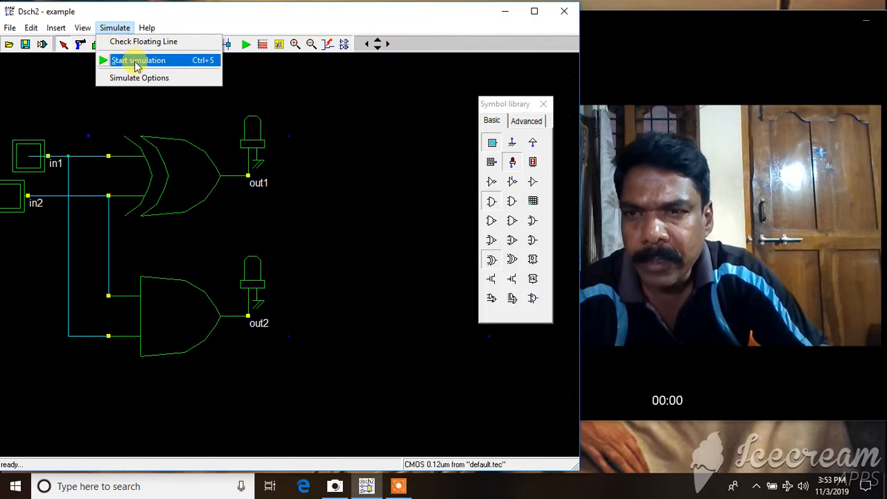
pyautogui.click(138, 60)
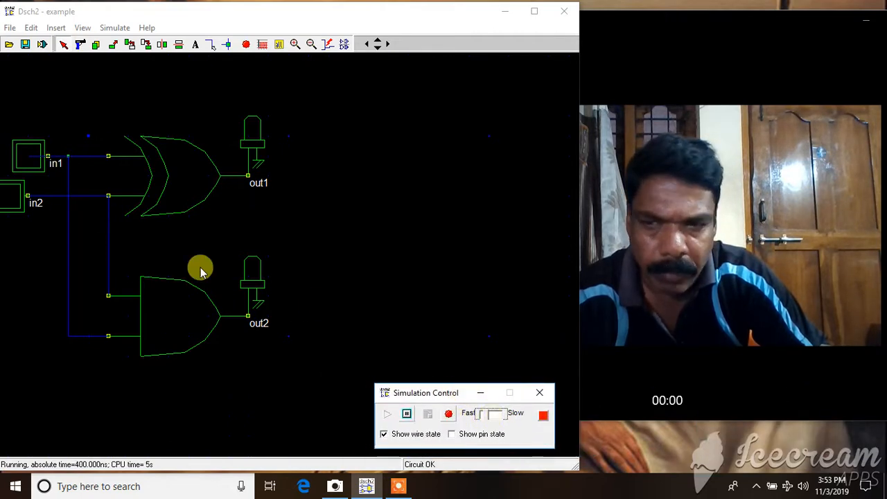
# Toggle in1 and in2 through all four combinations, ending with both inputs at 0.
pyautogui.click(29, 156)
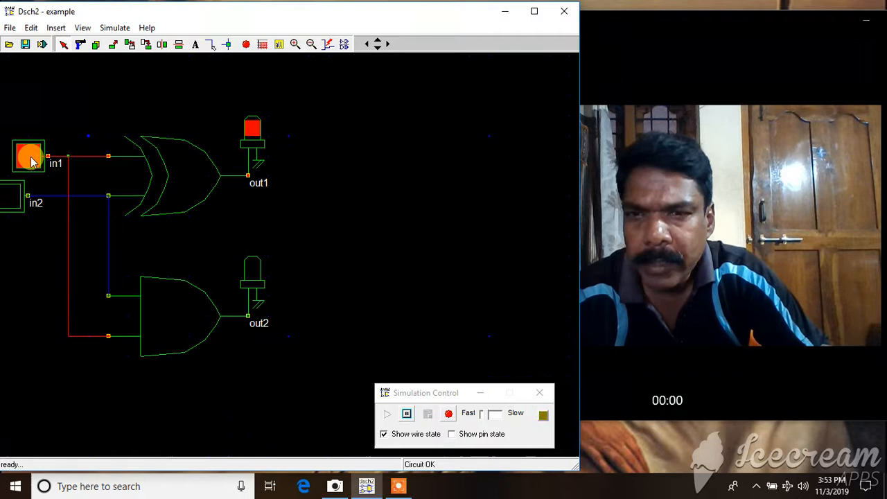
pyautogui.click(386, 414)
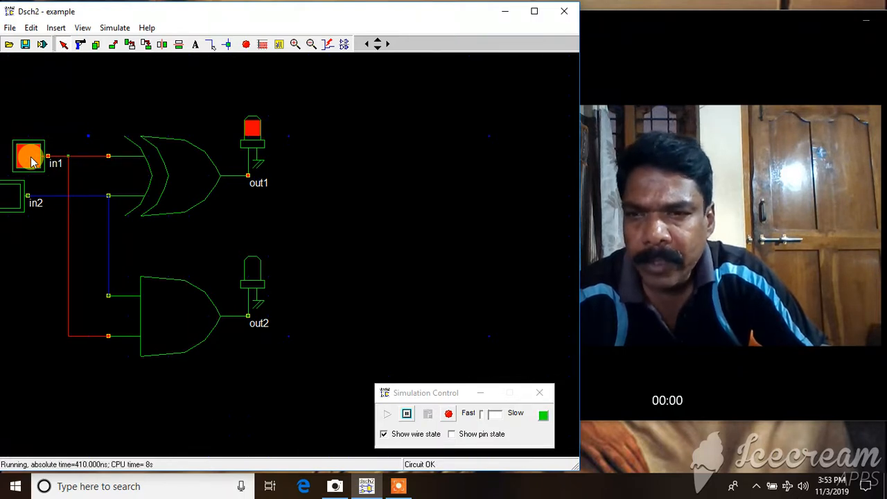
pyautogui.click(28, 156)
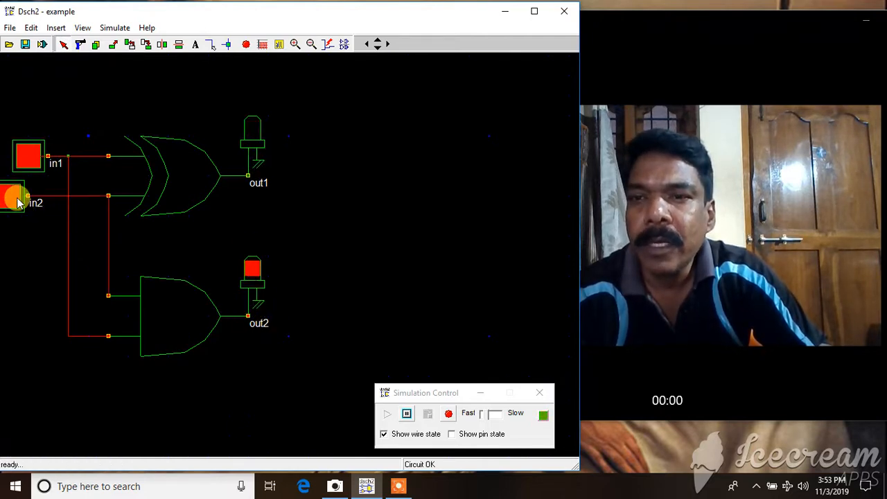
pyautogui.click(14, 198)
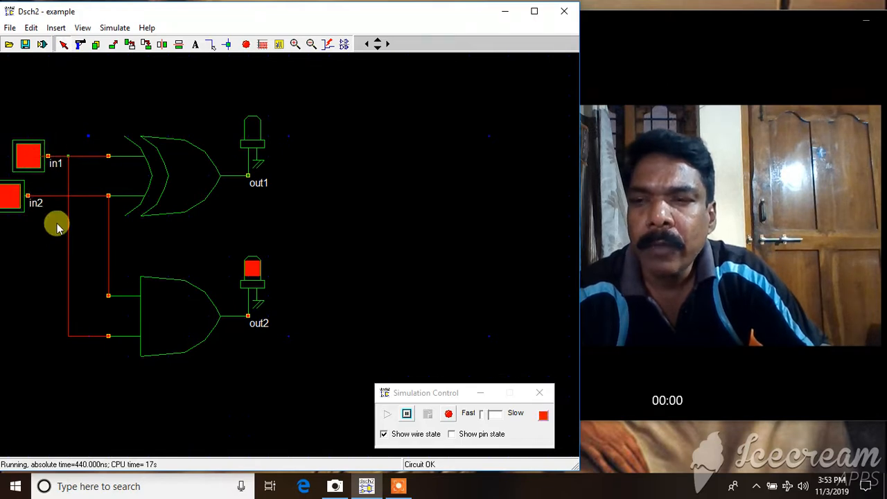
pyautogui.moveTo(264, 173)
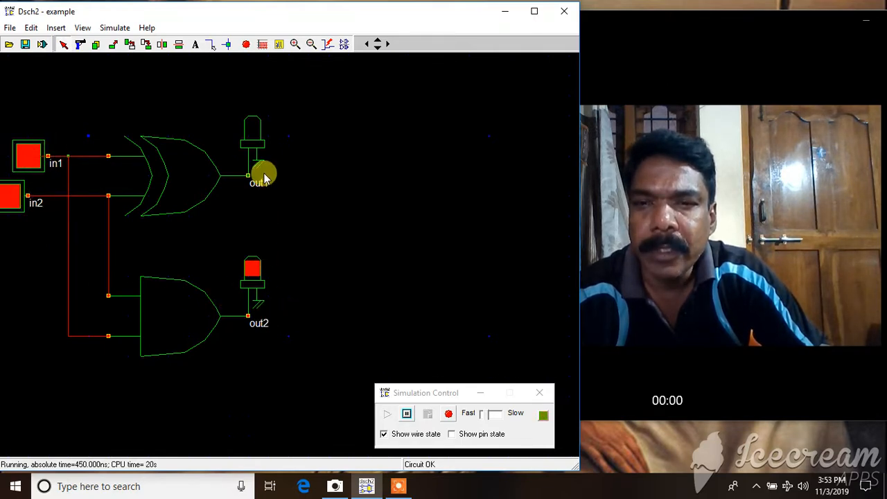
pyautogui.click(30, 155)
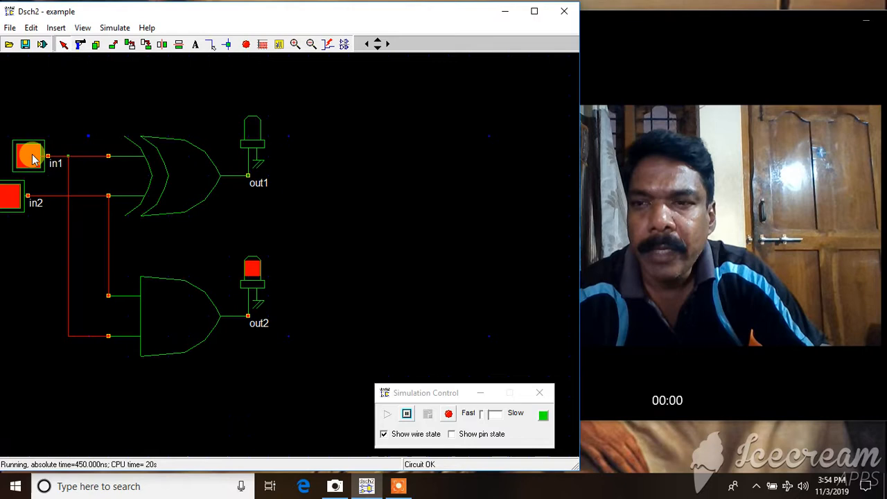
pyautogui.click(29, 155)
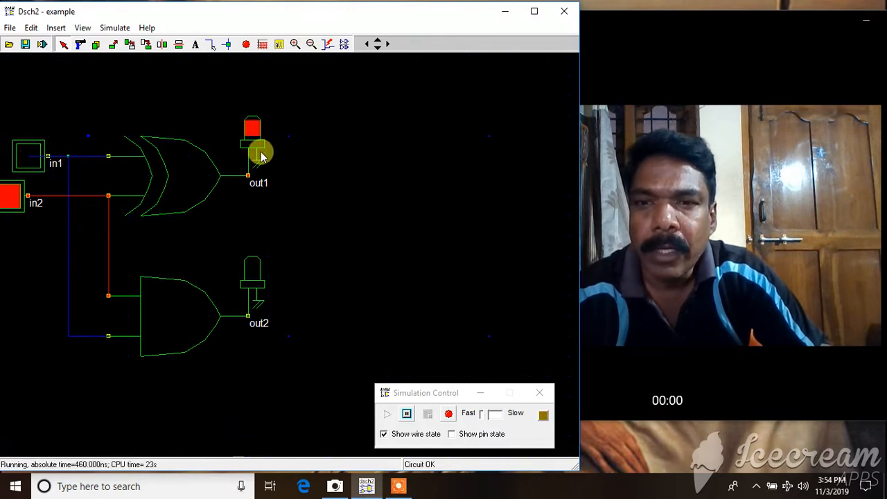
pyautogui.moveTo(262, 380)
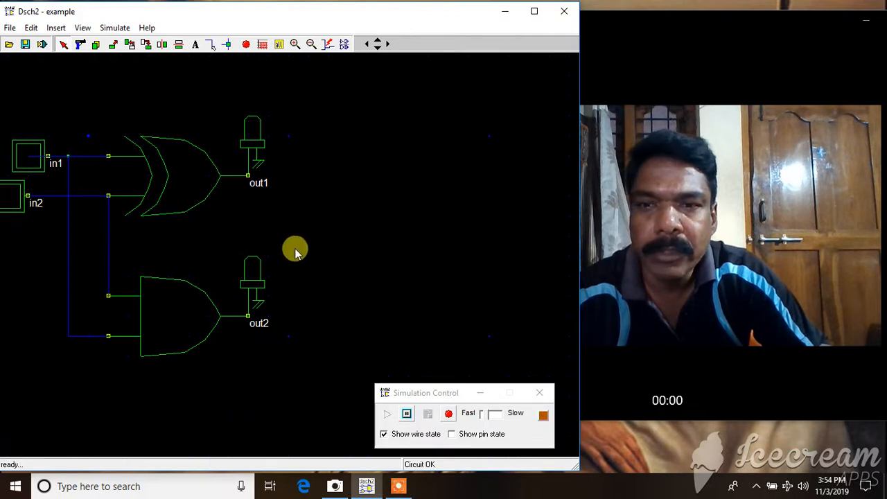
pyautogui.click(407, 414)
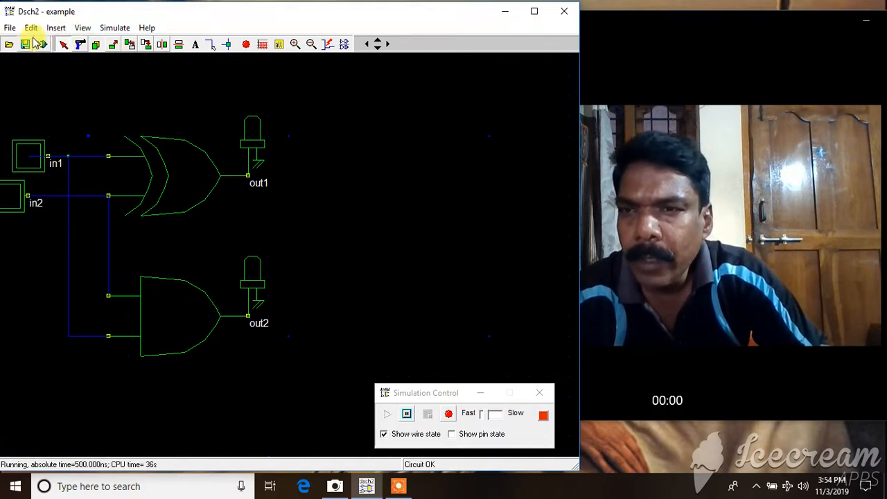
# Look through the File and Simulate menus for the Make Verilog File command.
pyautogui.click(9, 28)
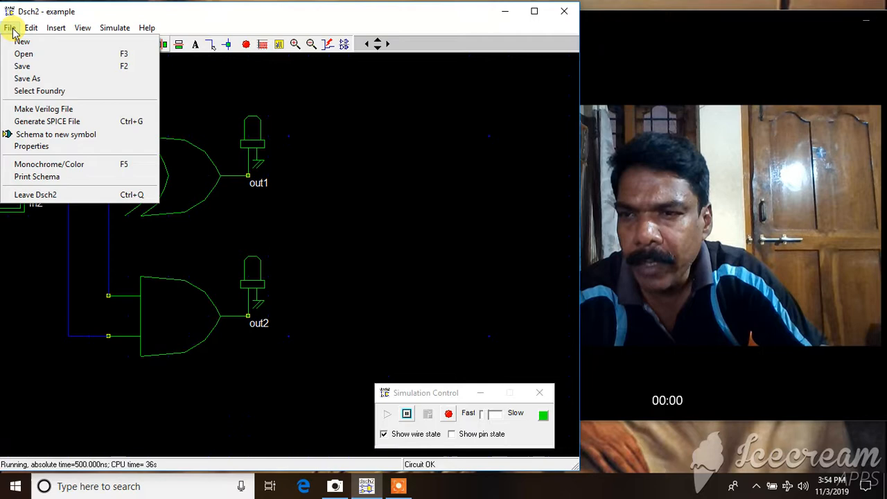
pyautogui.moveTo(43, 109)
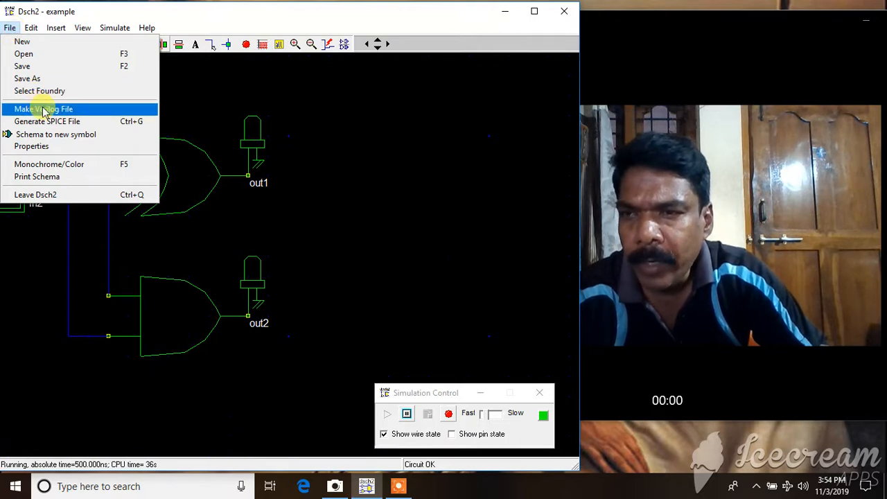
pyautogui.click(55, 28)
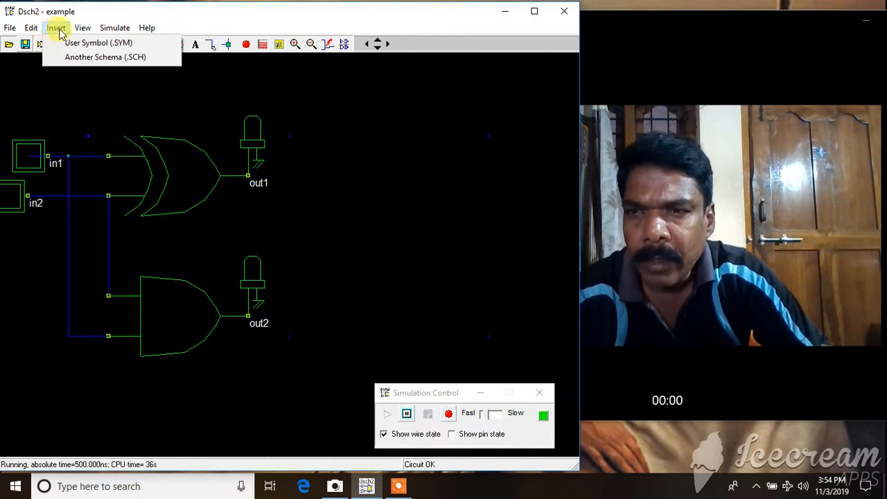
pyautogui.click(114, 28)
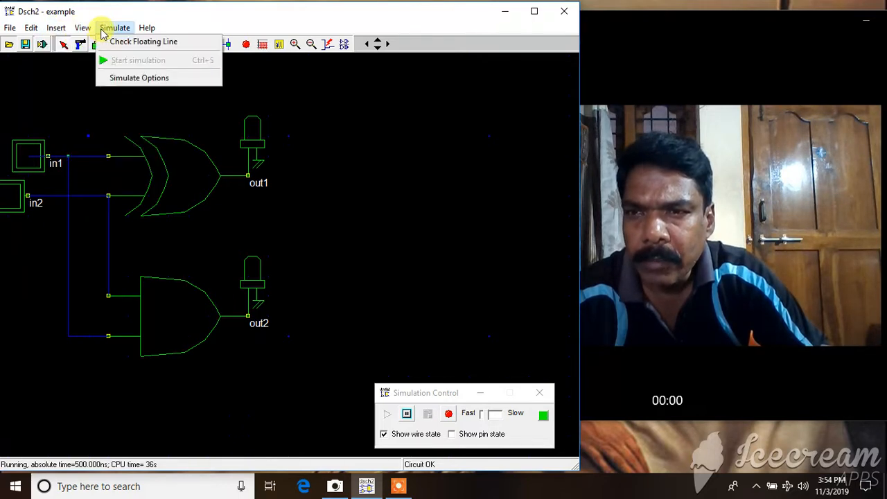
pyautogui.click(82, 28)
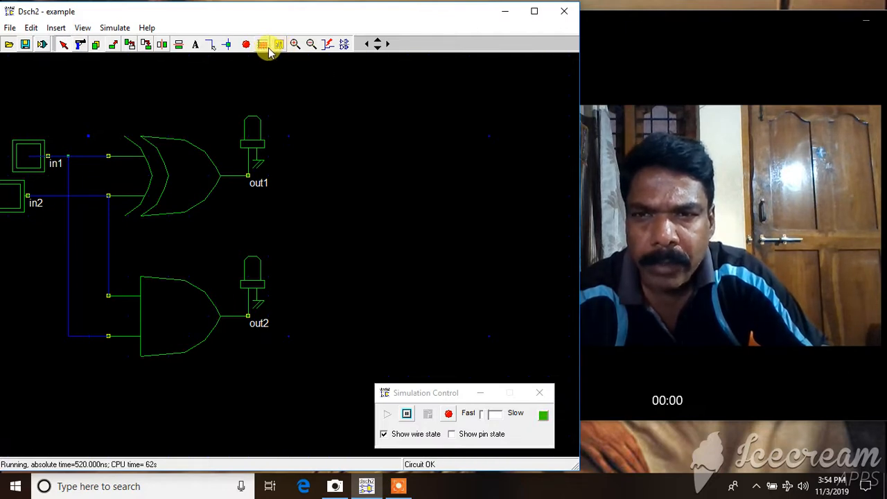
pyautogui.click(262, 44)
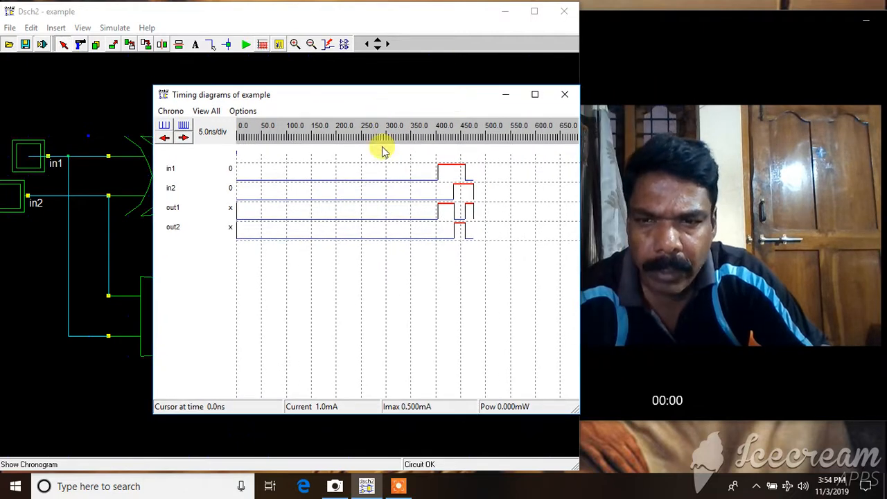
pyautogui.moveTo(197, 188)
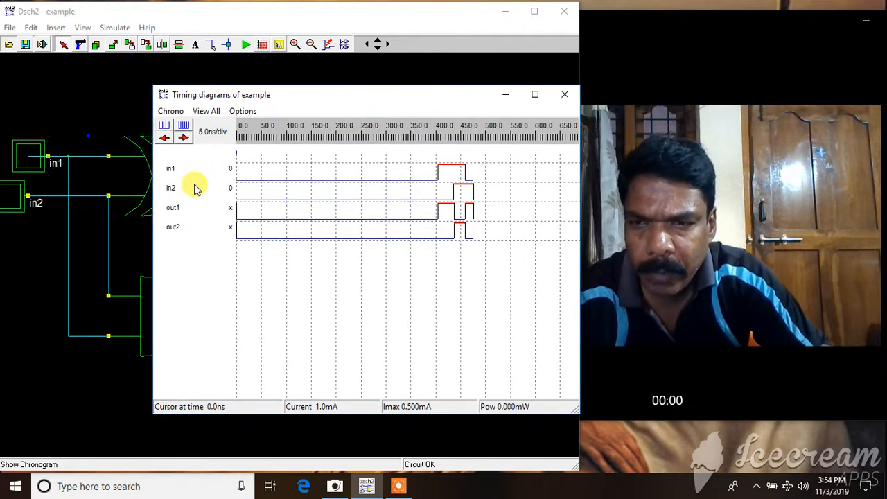
pyautogui.moveTo(191, 222)
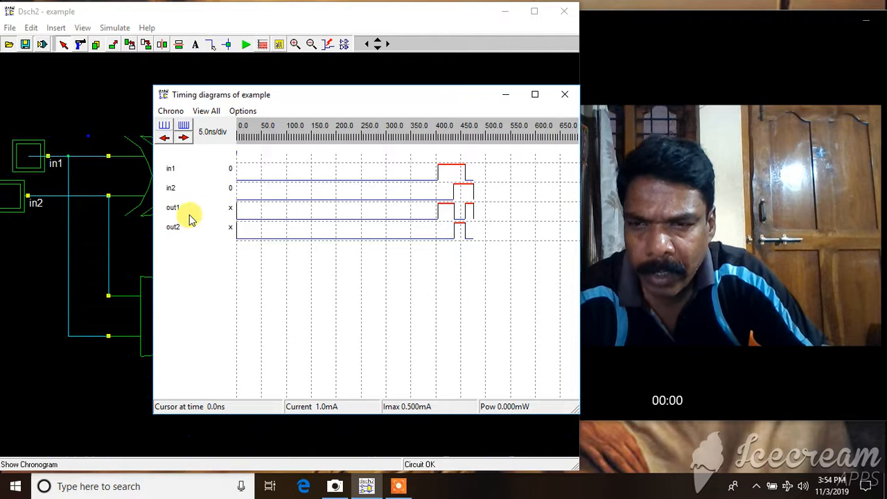
pyautogui.moveTo(329, 210)
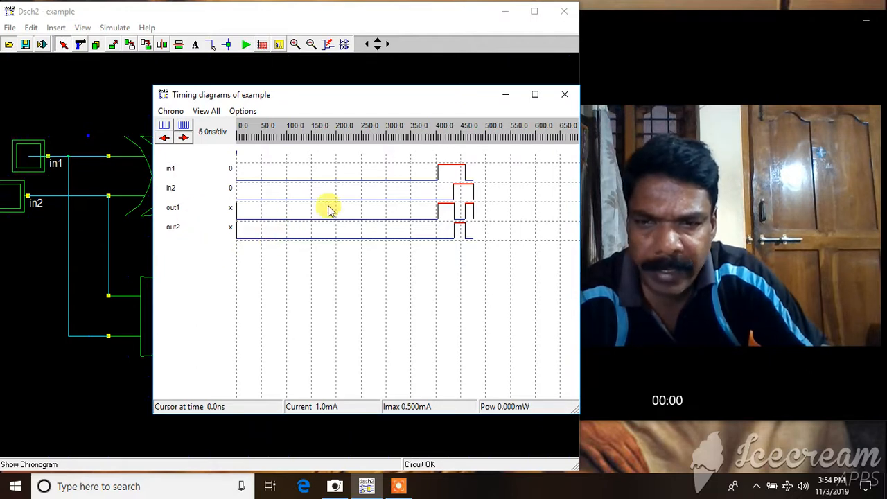
pyautogui.moveTo(454, 191)
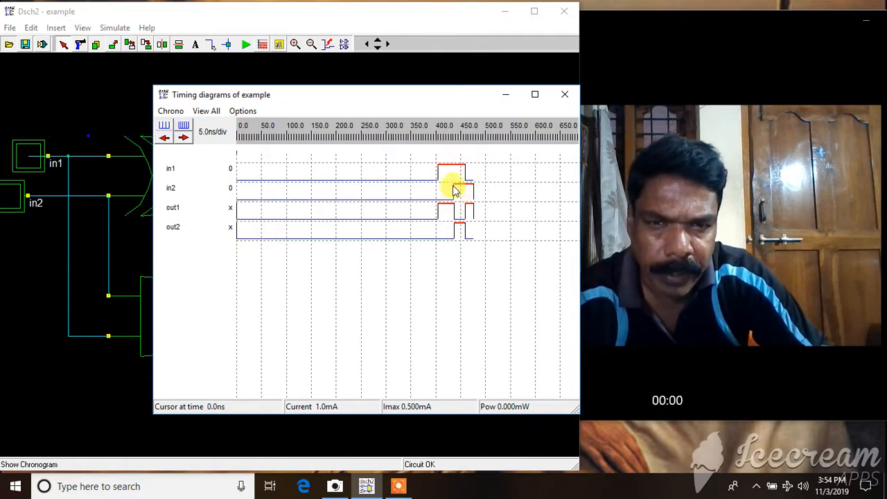
pyautogui.moveTo(442, 174)
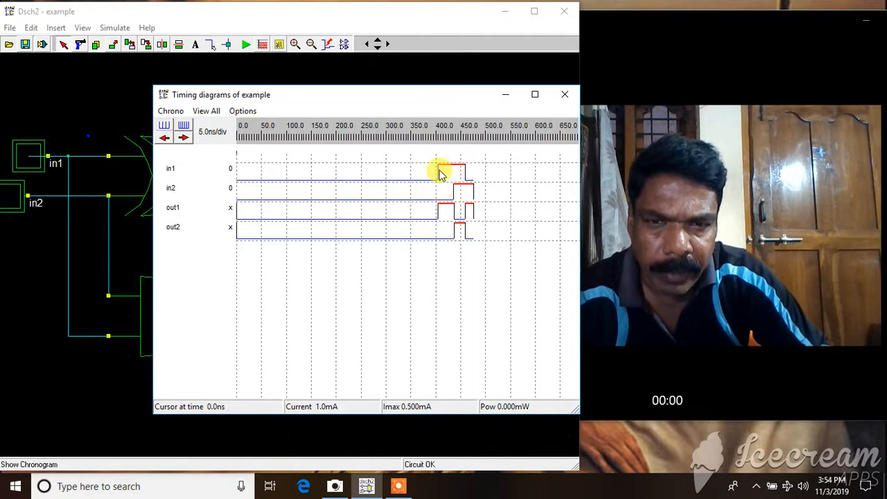
pyautogui.moveTo(442, 210)
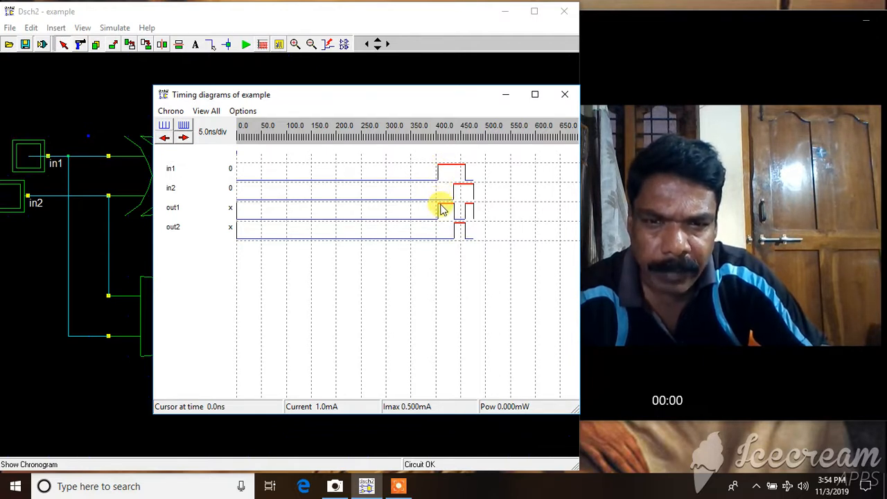
pyautogui.moveTo(444, 240)
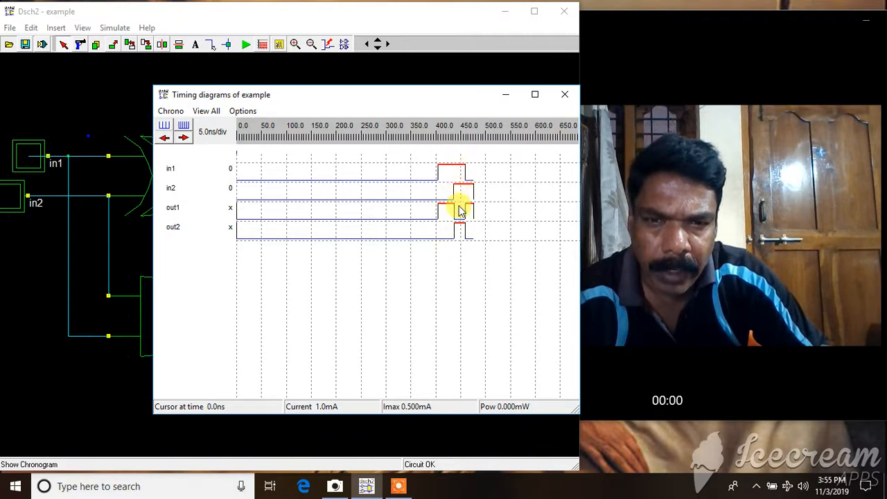
pyautogui.moveTo(461, 227)
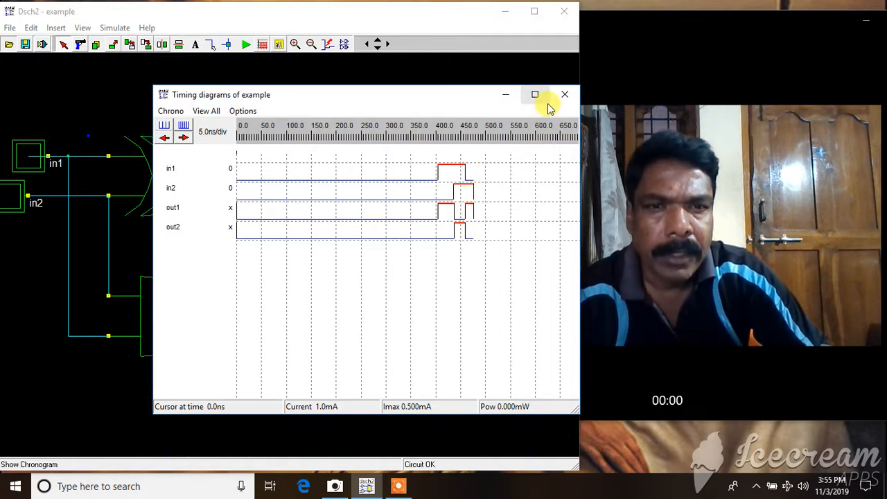
# Close the timing diagram window to return to the schematic.
pyautogui.click(565, 93)
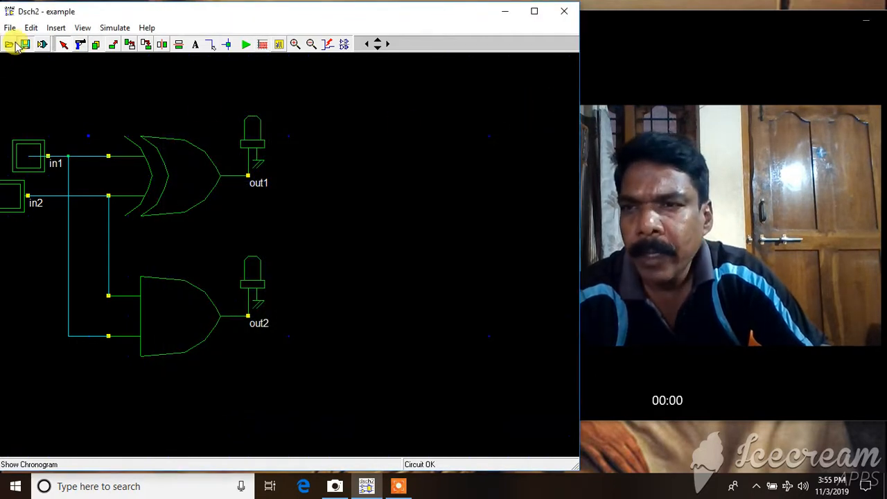
# Use File > Make Verilog File to generate module example in example.txt.
pyautogui.click(10, 27)
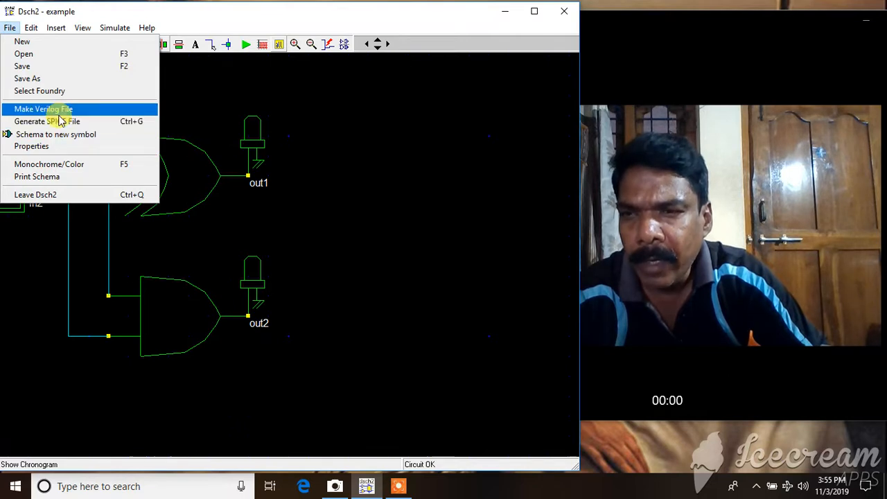
pyautogui.click(43, 109)
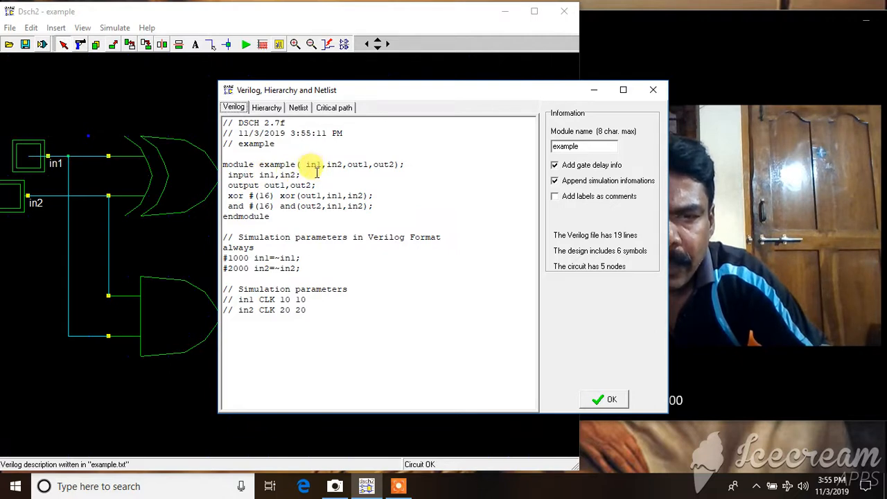
pyautogui.moveTo(321, 183)
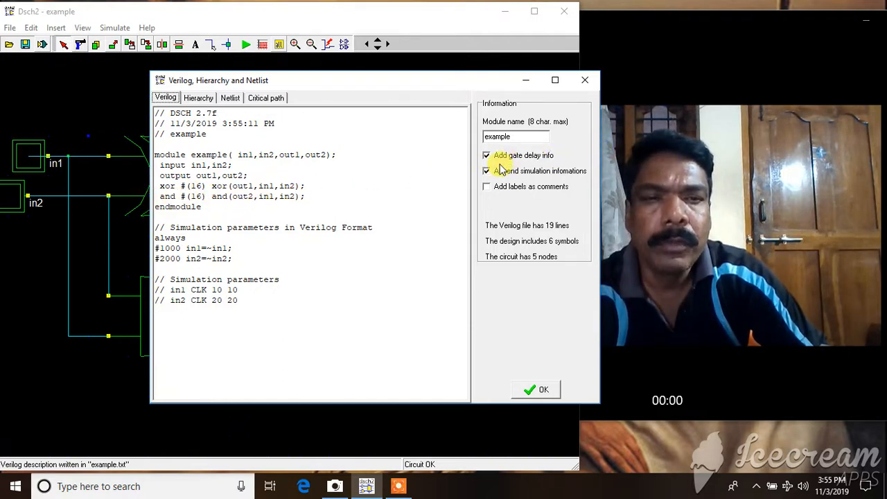
# Uncheck 'Add gate delay info' and 'Append simulation informations', leaving the 10-line module.
pyautogui.click(487, 155)
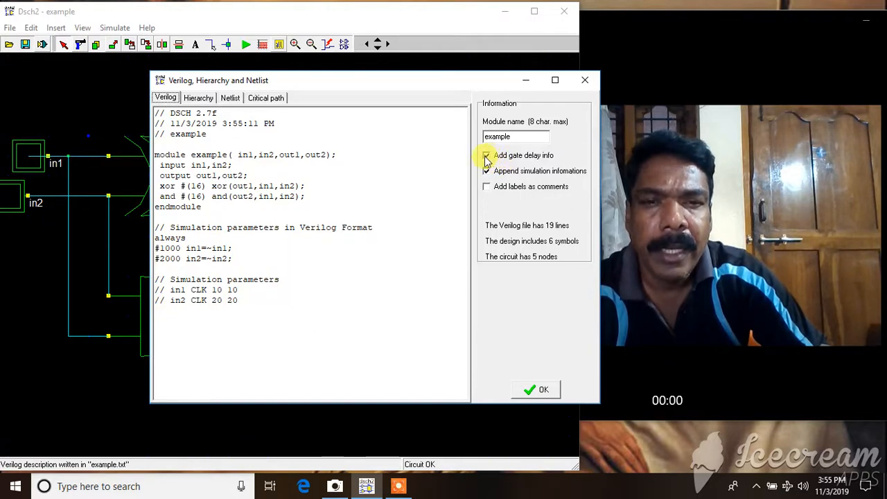
pyautogui.click(488, 155)
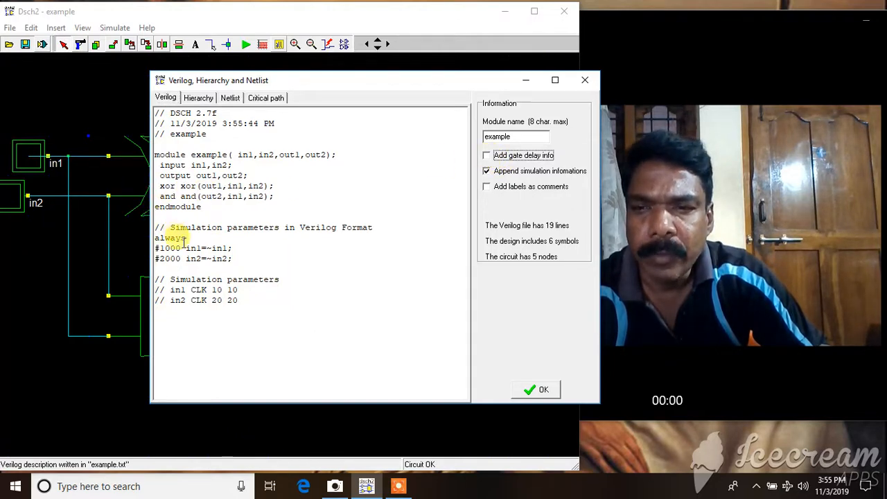
pyautogui.moveTo(170, 227); pyautogui.dragTo(239, 305)
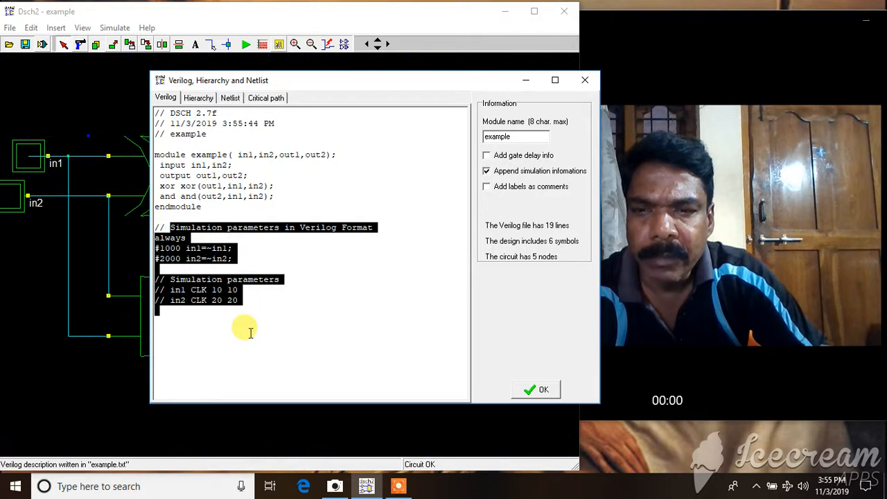
pyautogui.moveTo(310, 291)
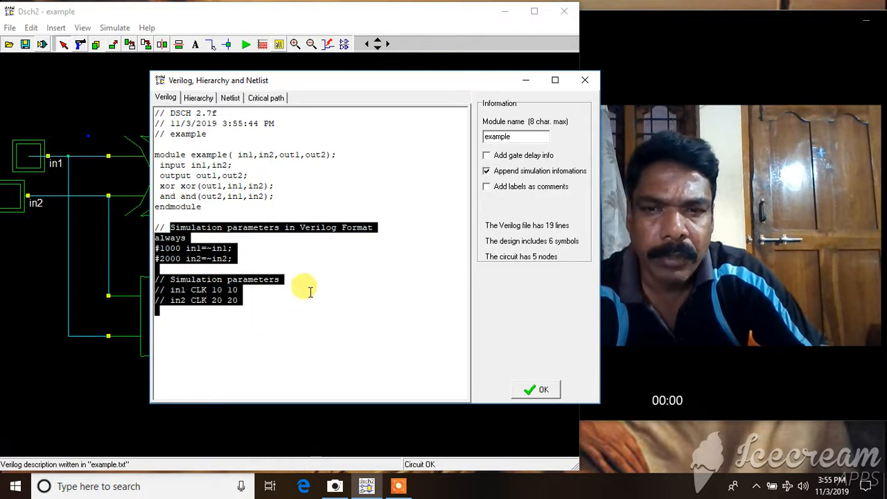
pyautogui.click(488, 171)
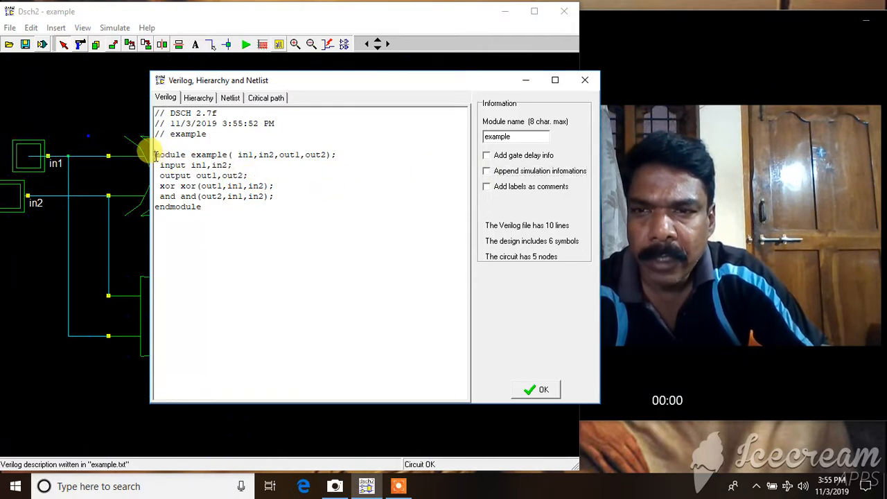
pyautogui.moveTo(155, 155); pyautogui.dragTo(201, 206)
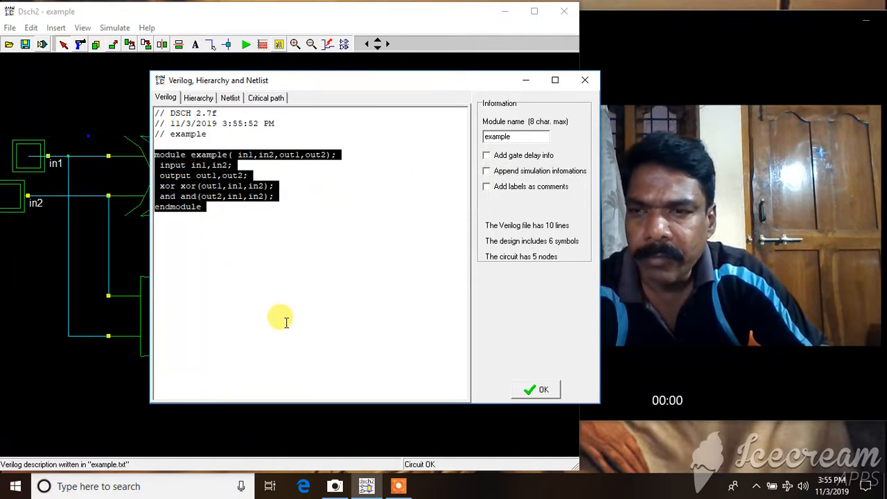
pyautogui.moveTo(274, 196)
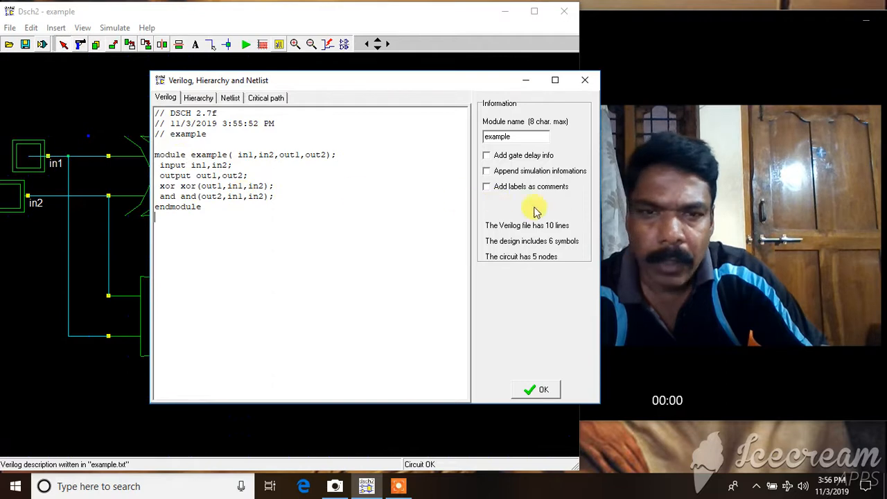
pyautogui.moveTo(575, 321)
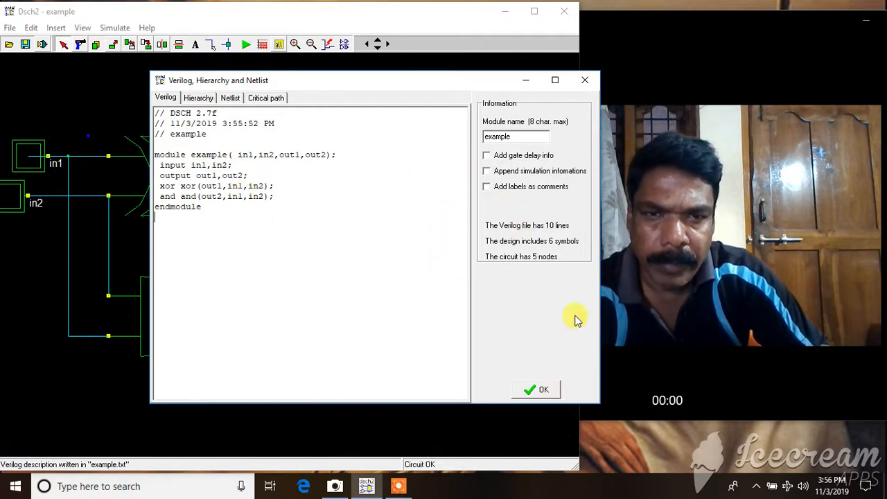
pyautogui.click(515, 136)
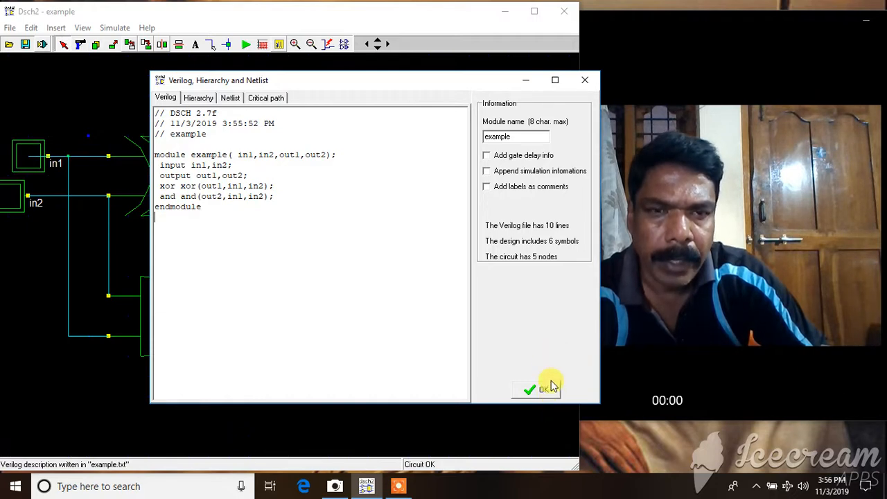
# Confirm the Verilog, Hierarchy and Netlist dialog with OK.
pyautogui.click(544, 389)
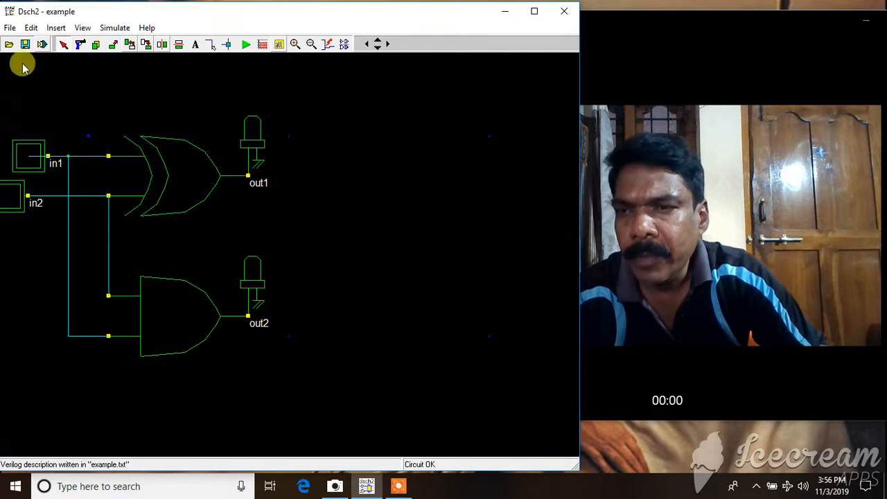
pyautogui.moveTo(10, 44)
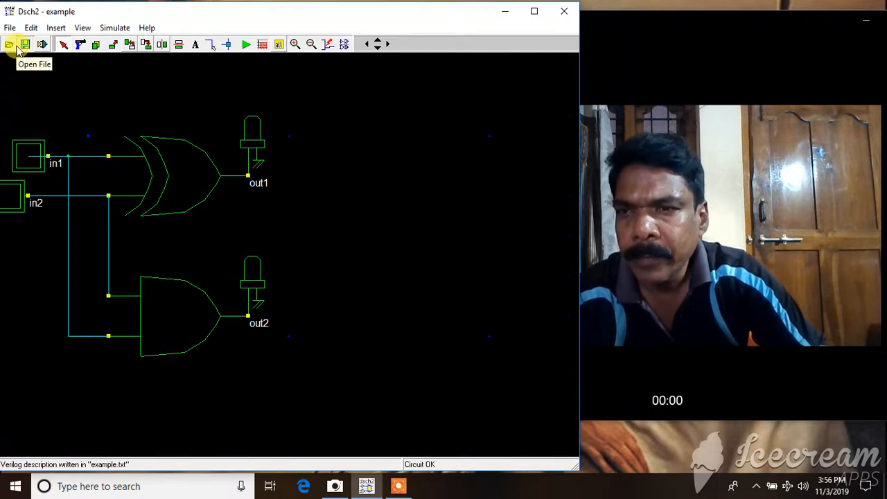
pyautogui.moveTo(302, 464)
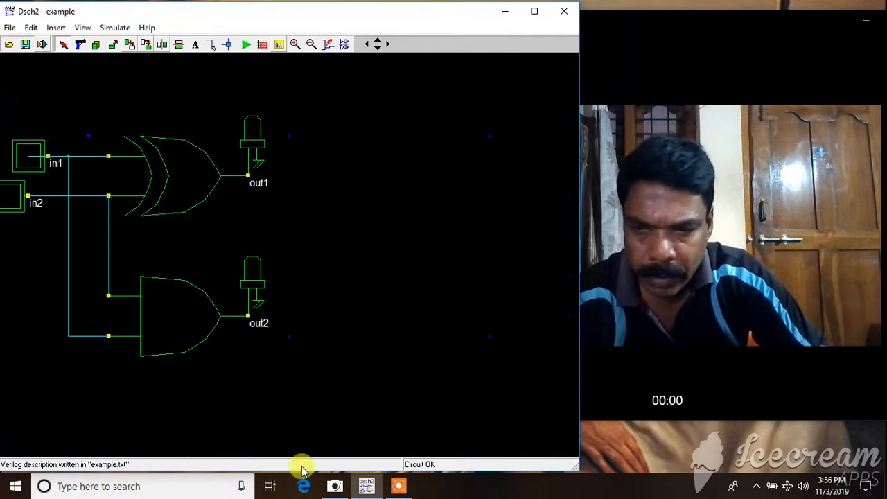